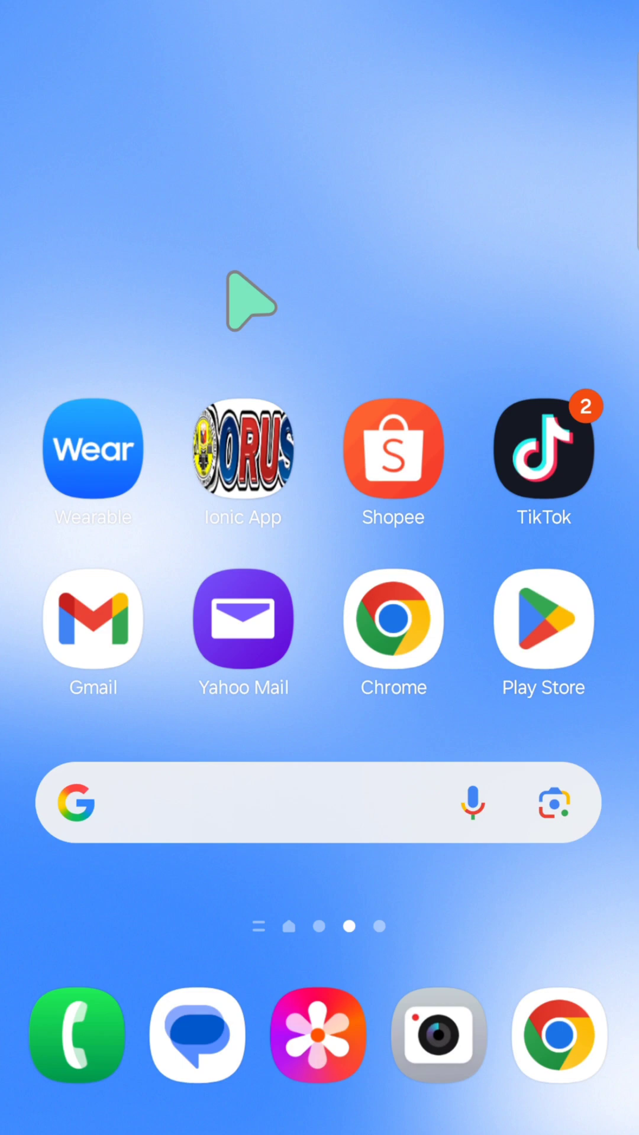
pyautogui.moveTo(461, 463)
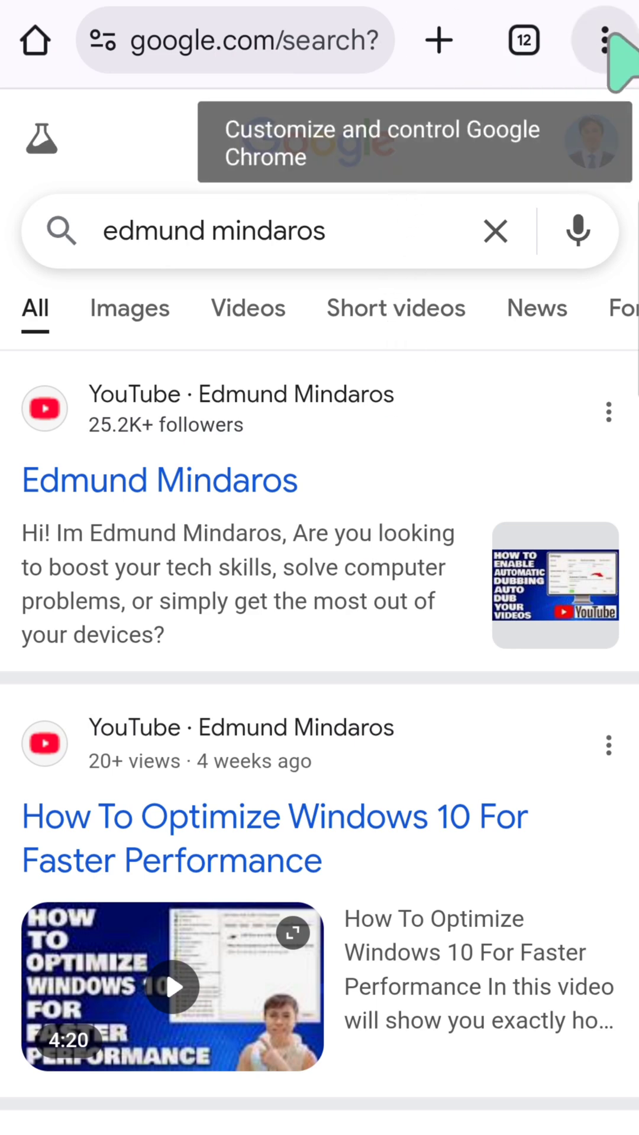
# - Reach Chrome's Downloads list of saved files via the browser options menu
pyautogui.click(604, 40)
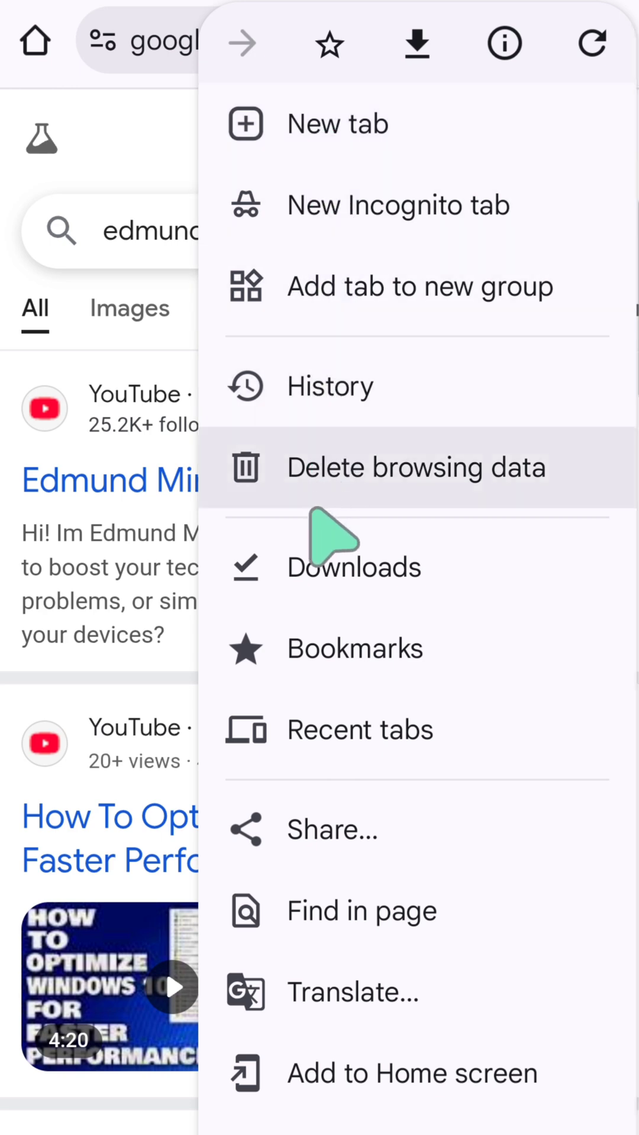
pyautogui.moveTo(369, 604)
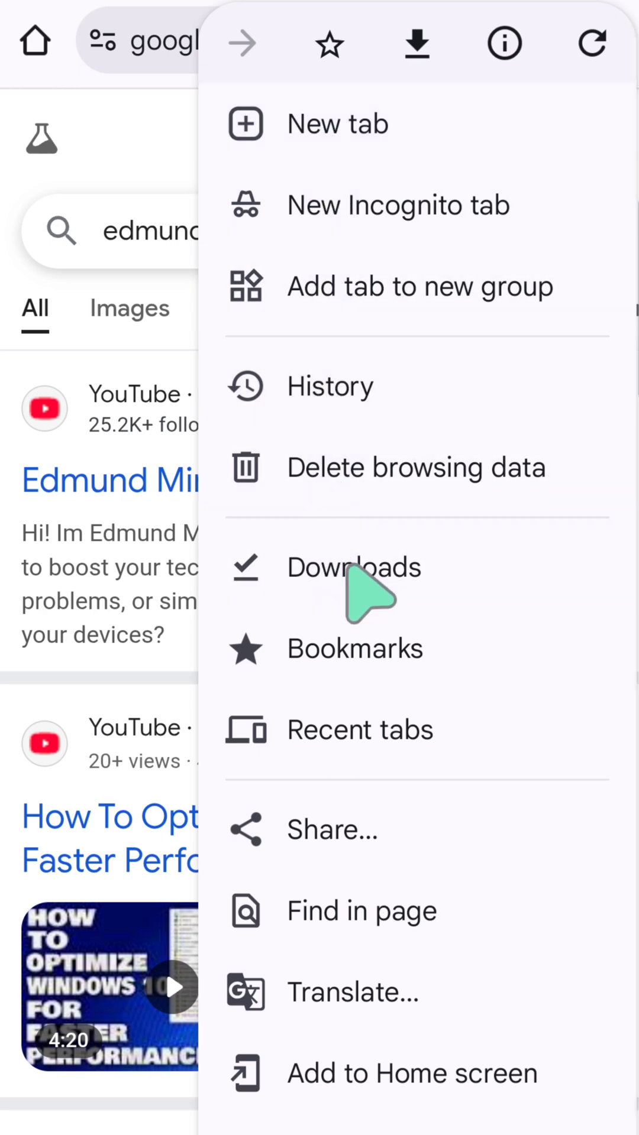
pyautogui.click(353, 567)
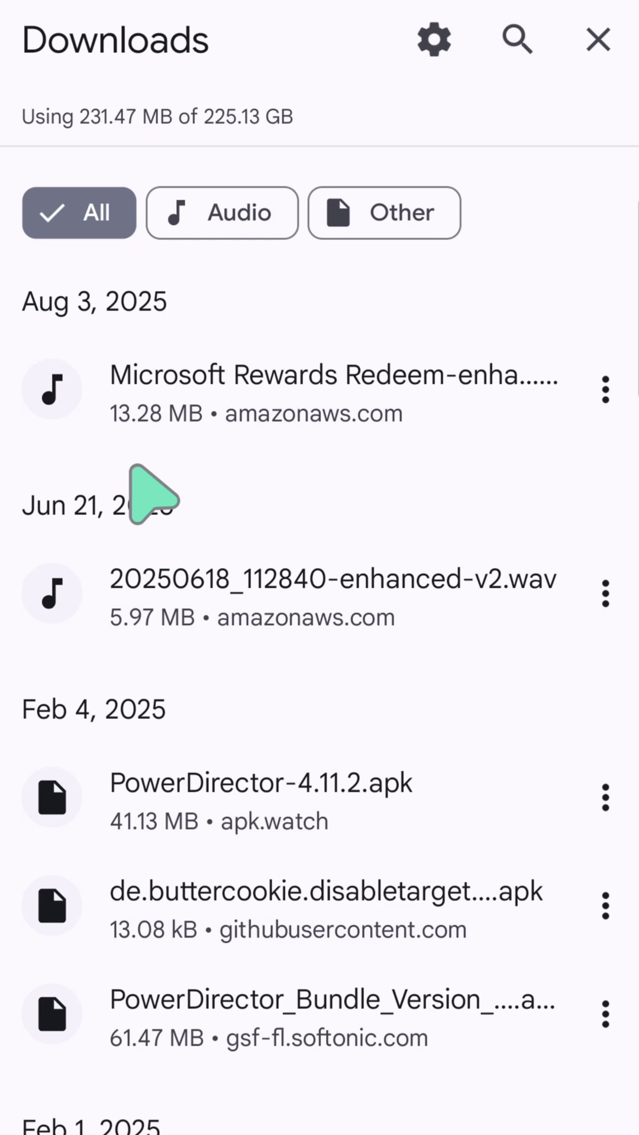
pyautogui.moveTo(174, 181)
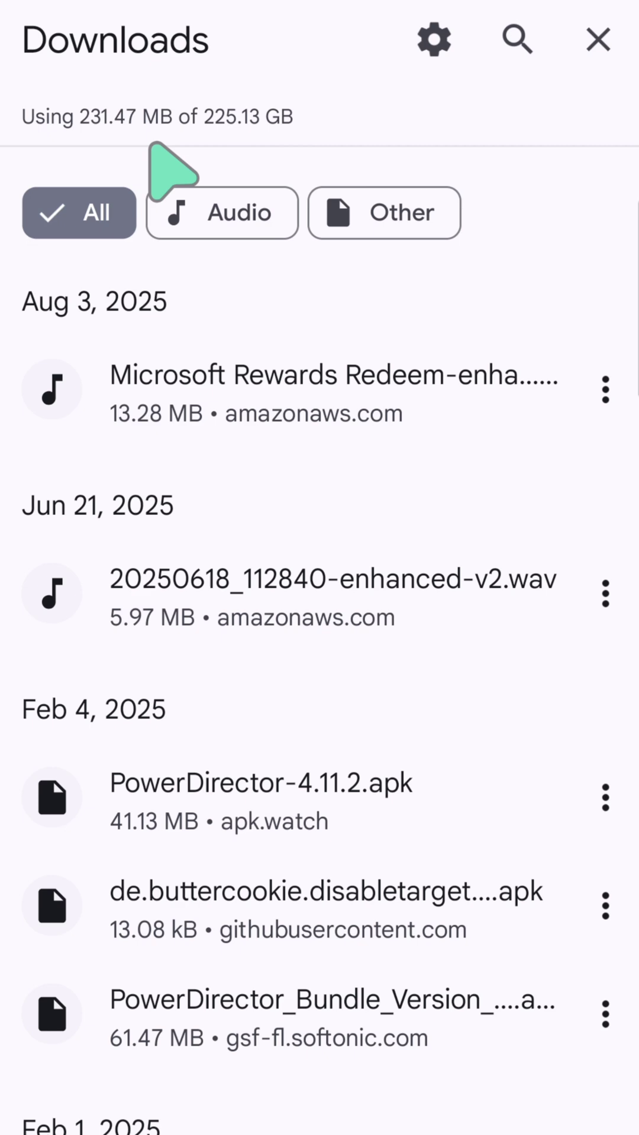
pyautogui.moveTo(225, 195)
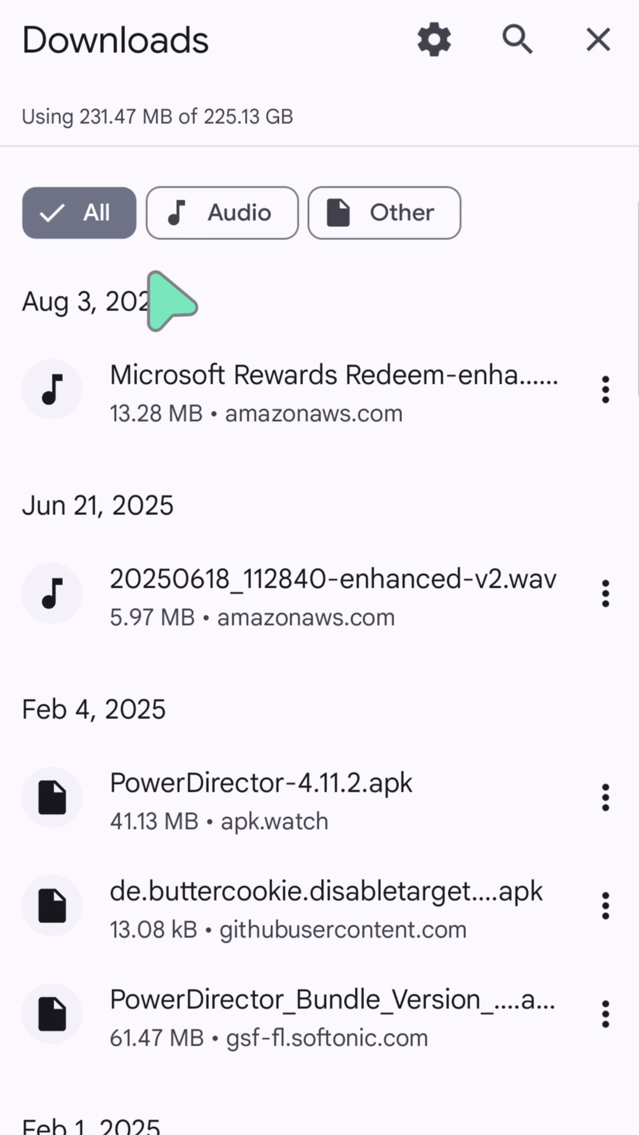
pyautogui.moveTo(211, 330)
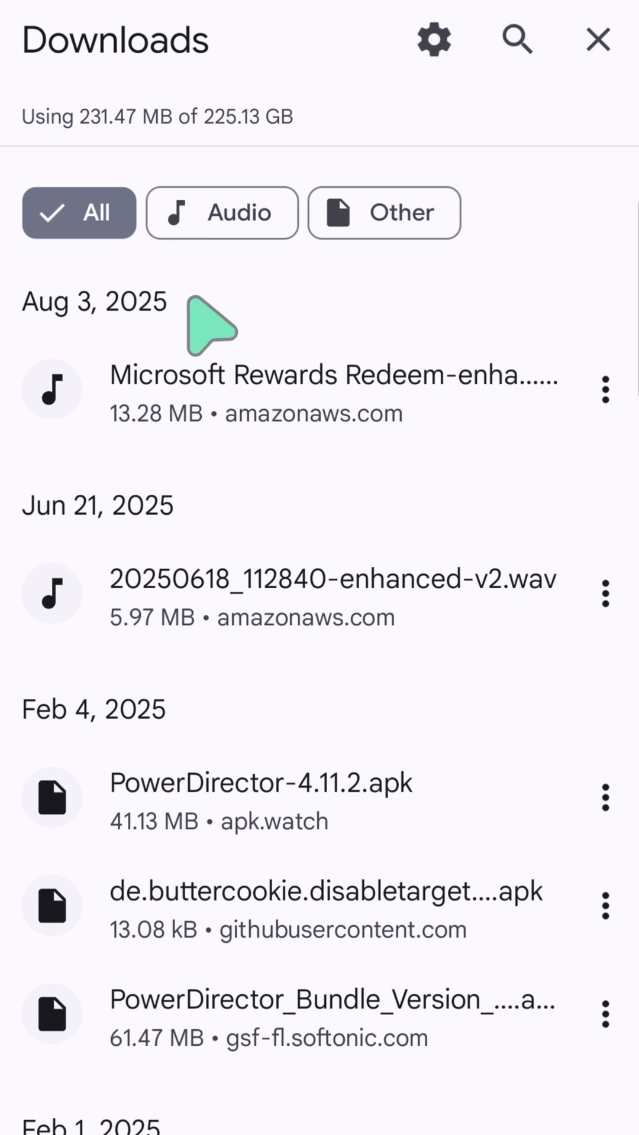
pyautogui.moveTo(362, 930)
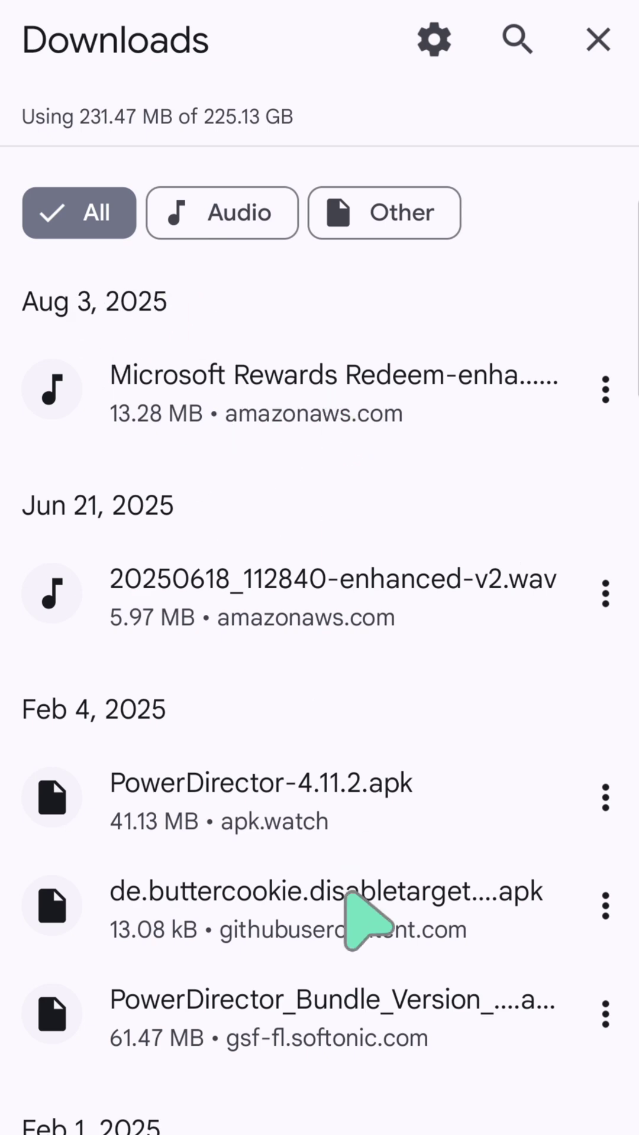
pyautogui.scroll(-3)
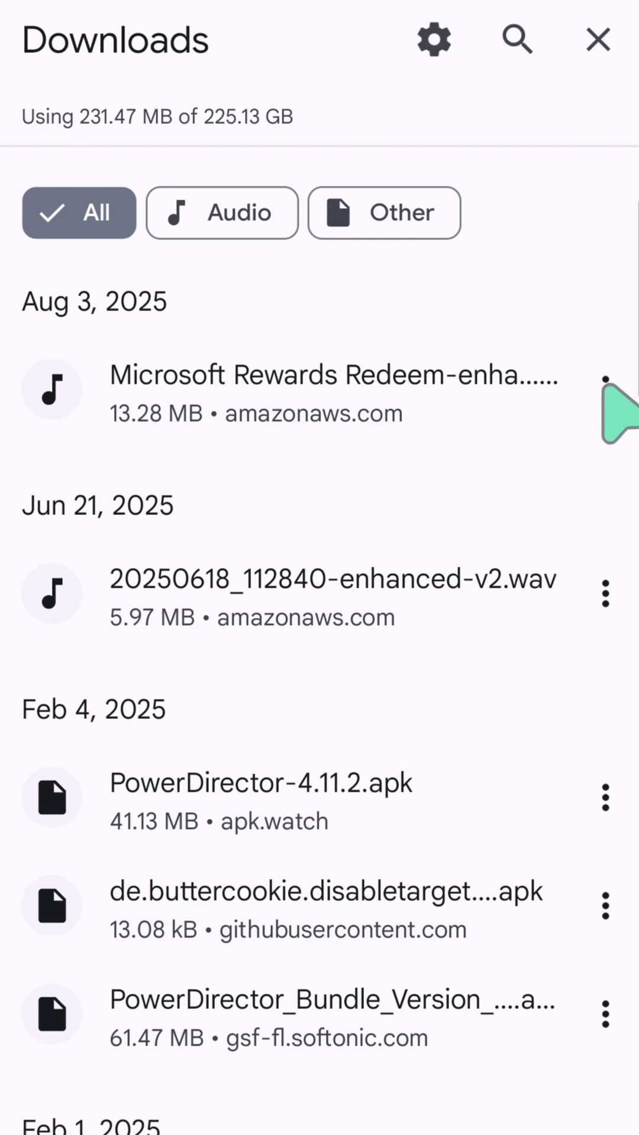
pyautogui.click(606, 390)
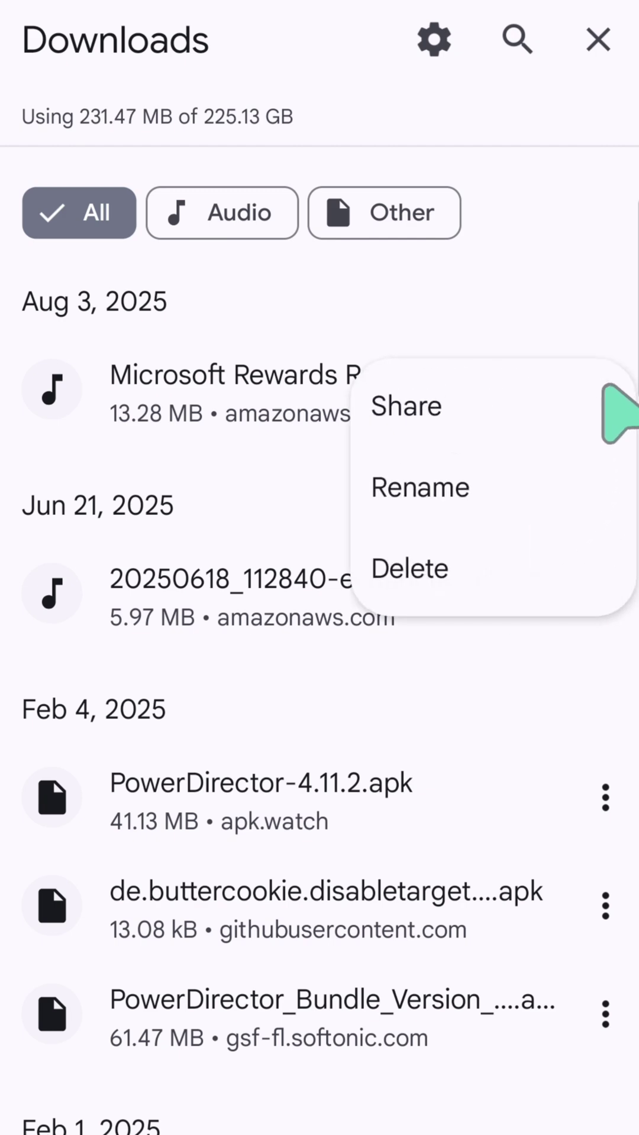
pyautogui.moveTo(420, 488)
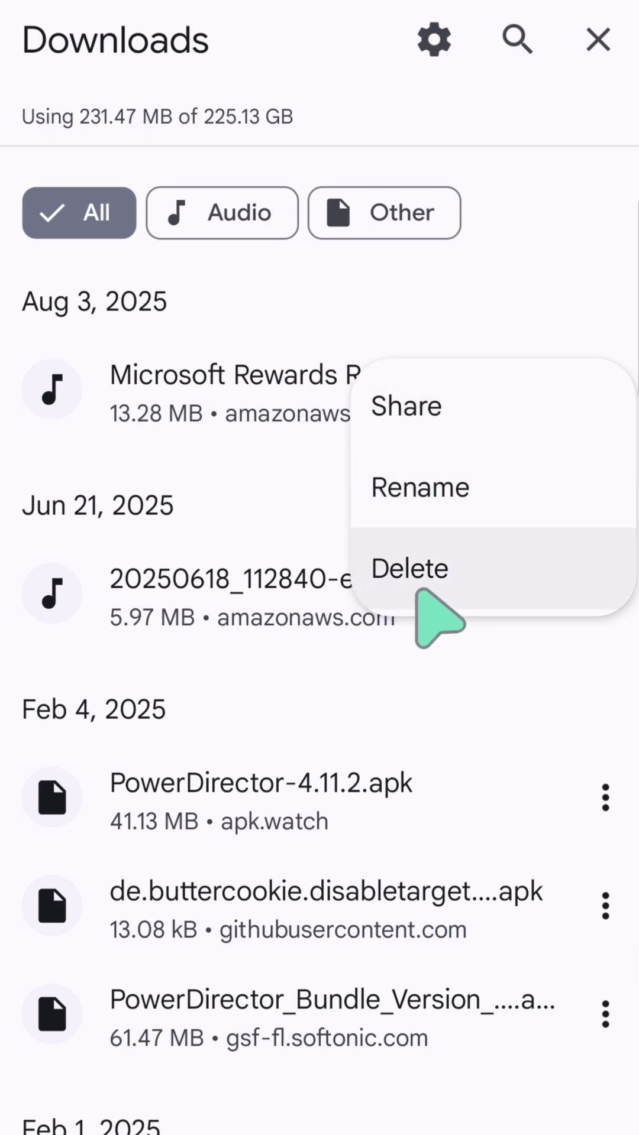
pyautogui.moveTo(612, 931)
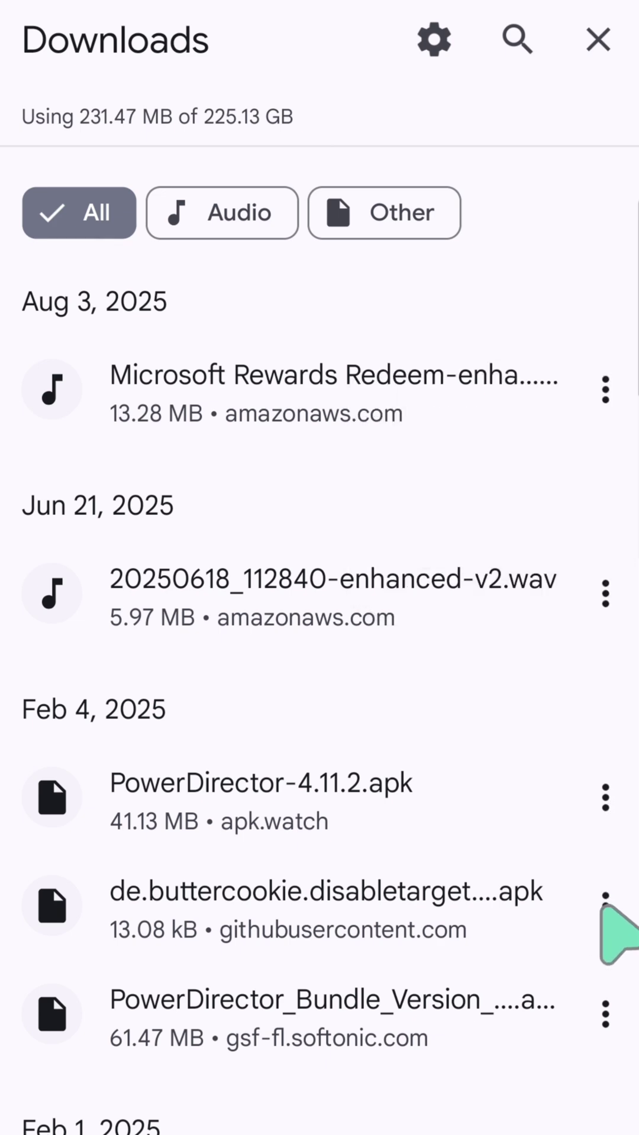
# - Delete the 13.08 kB githubusercontent.com APK from the downloads list via its actions menu
pyautogui.click(604, 905)
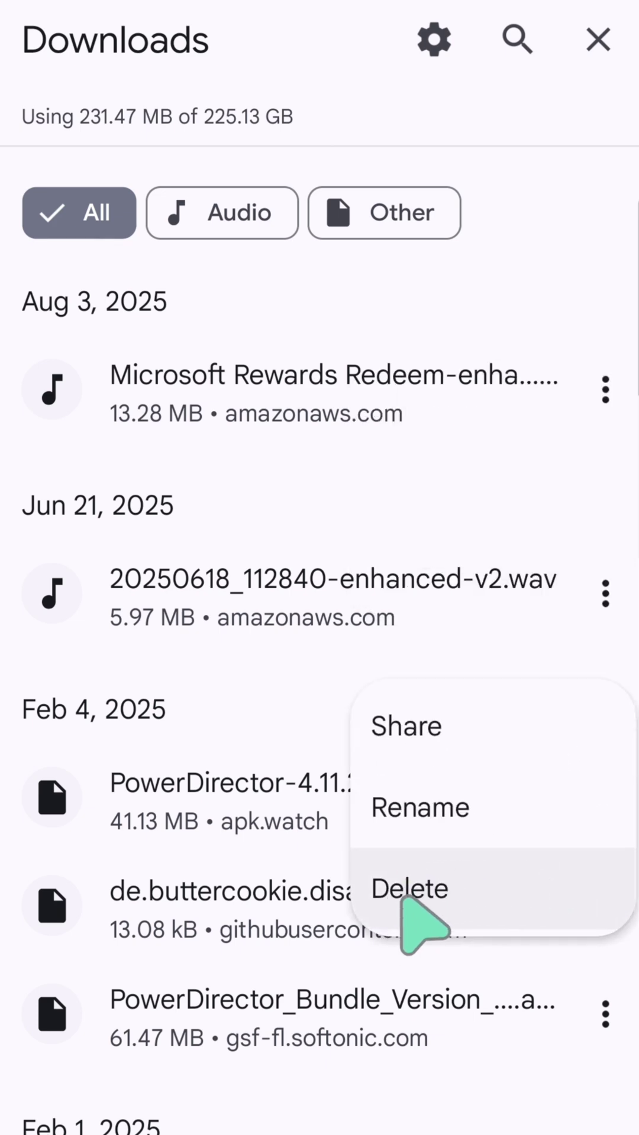
pyautogui.click(409, 888)
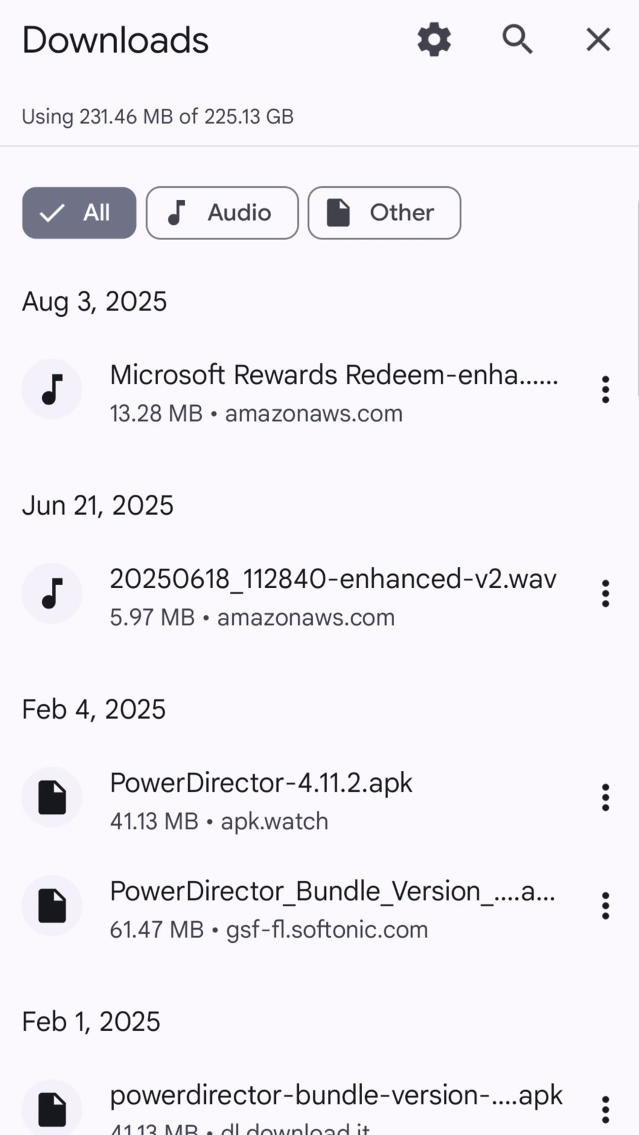